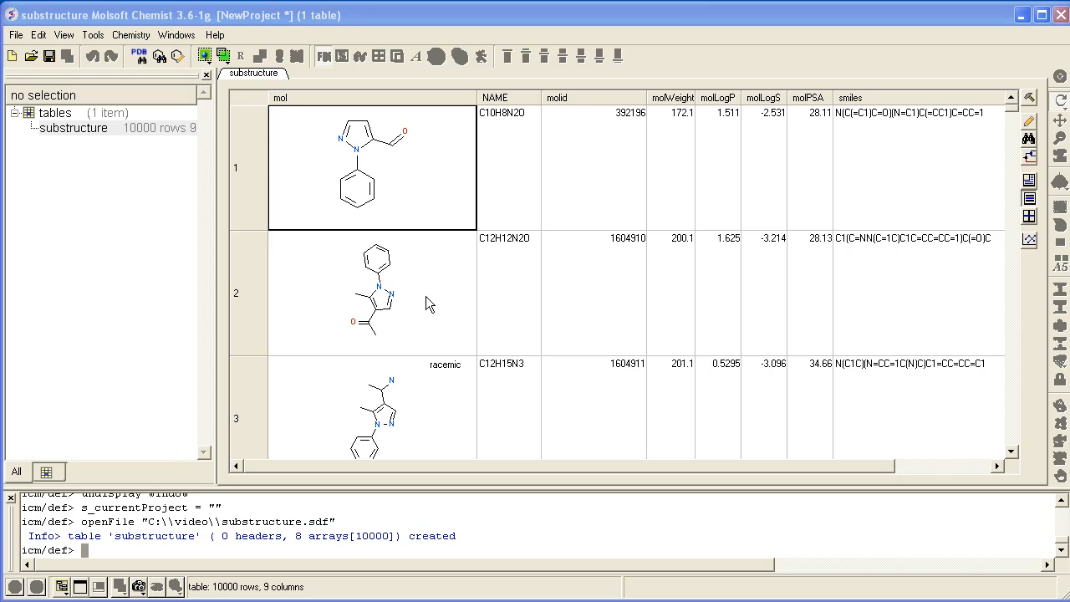
pyautogui.moveTo(451, 291)
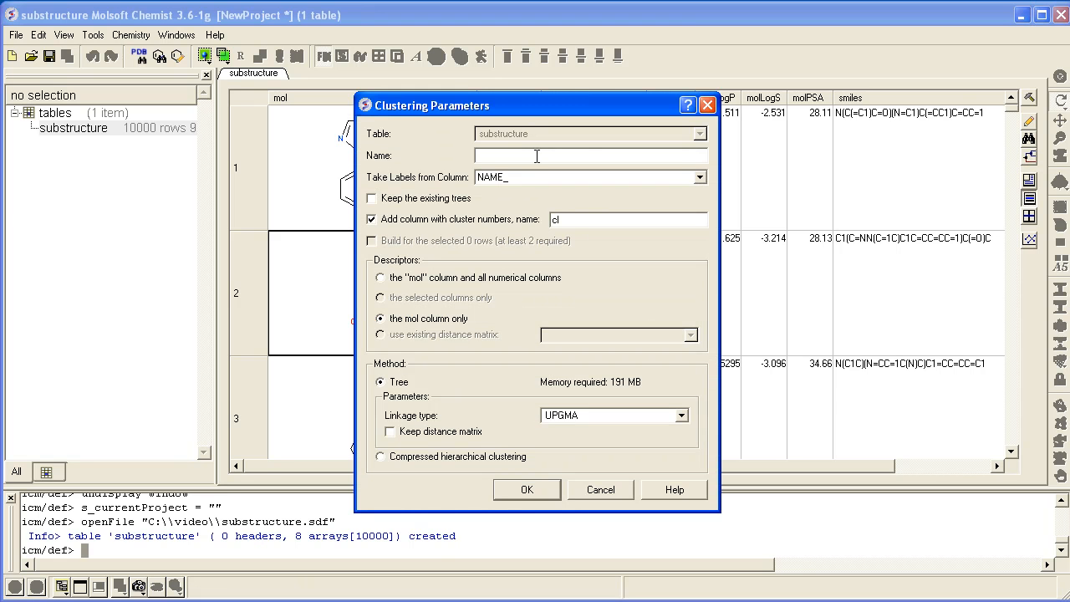
pyautogui.moveTo(526, 159)
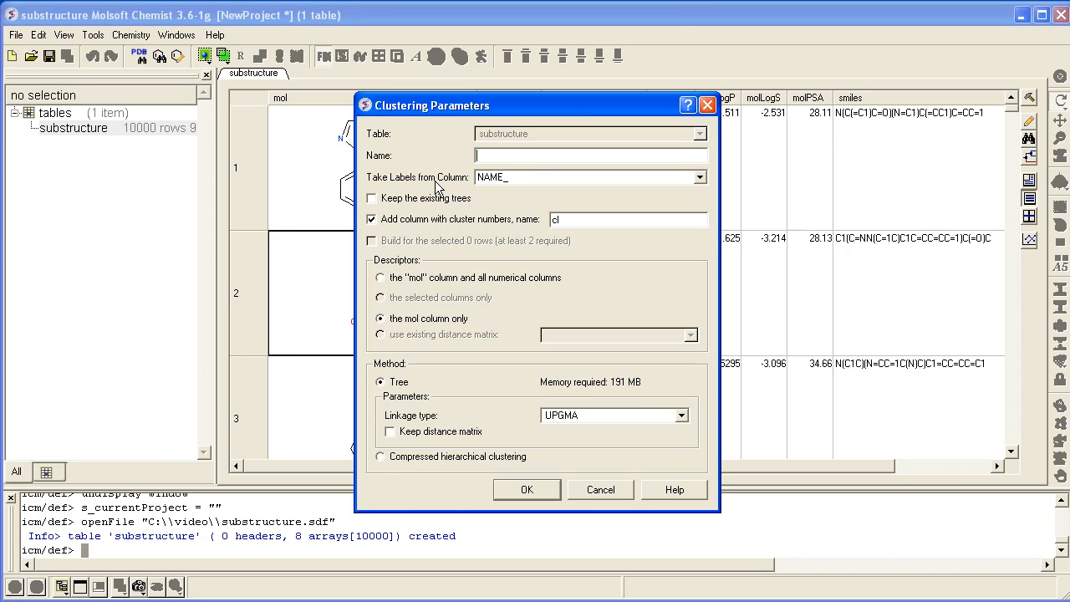
# Move the Clustering Parameters dialog aside and confirm UPGMA as the linkage type.
pyautogui.moveTo(435, 104); pyautogui.dragTo(615, 142)
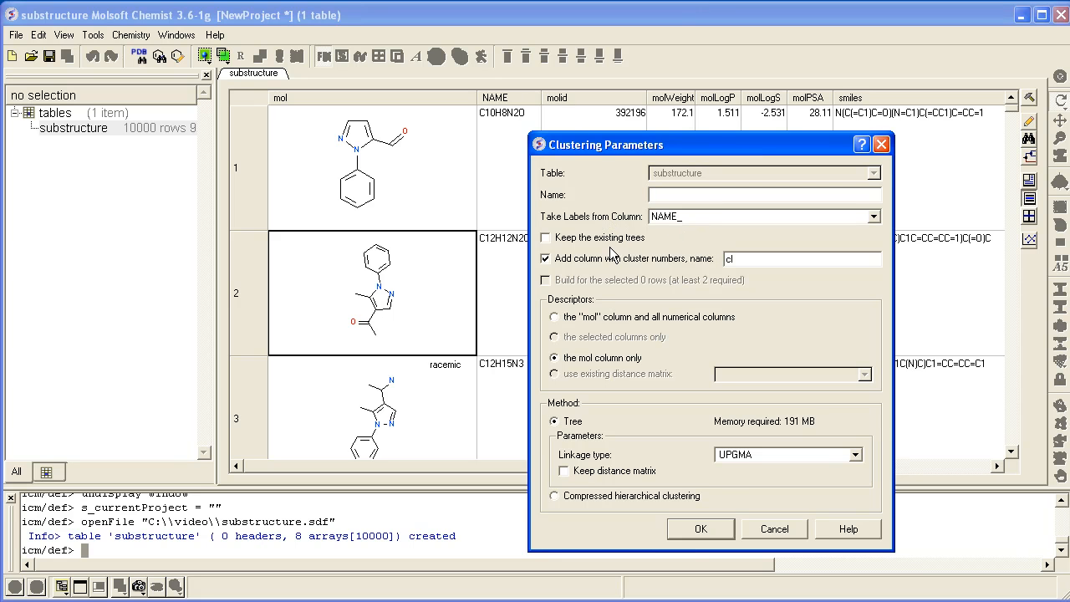
pyautogui.moveTo(640, 334)
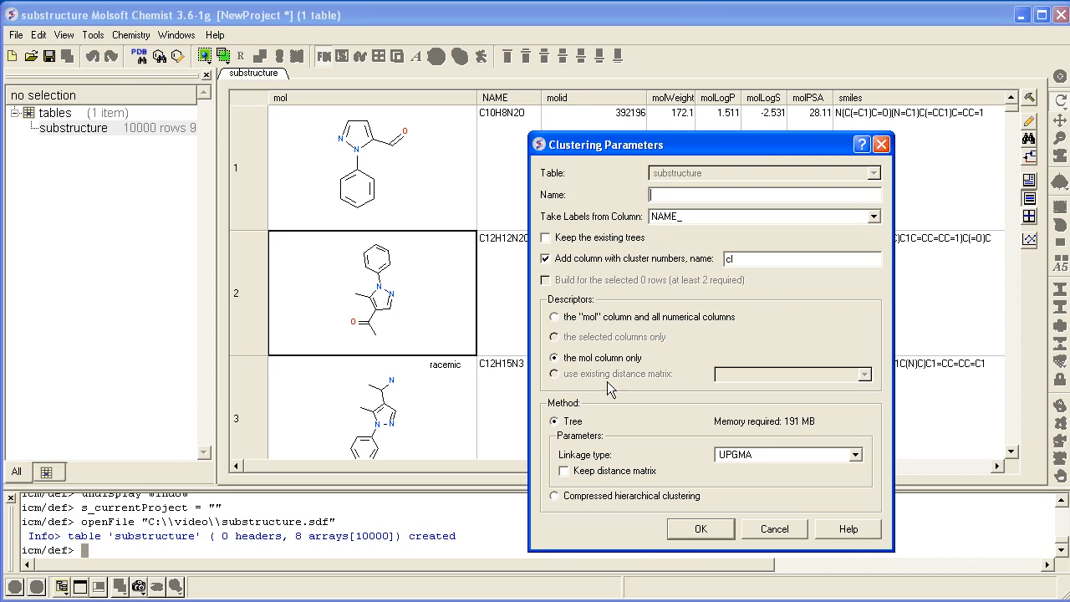
pyautogui.click(864, 454)
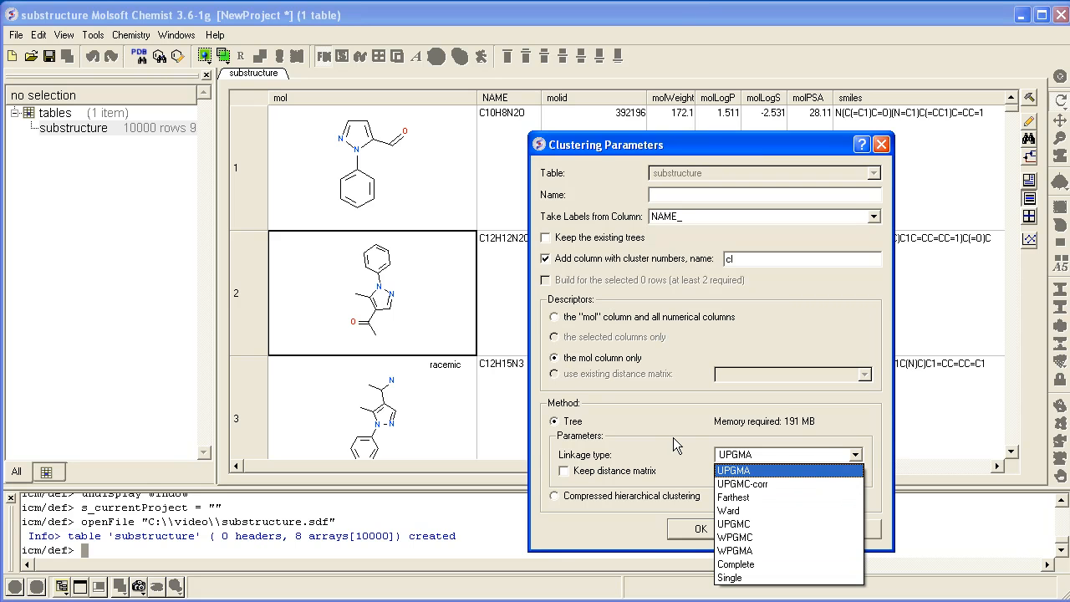
pyautogui.click(733, 470)
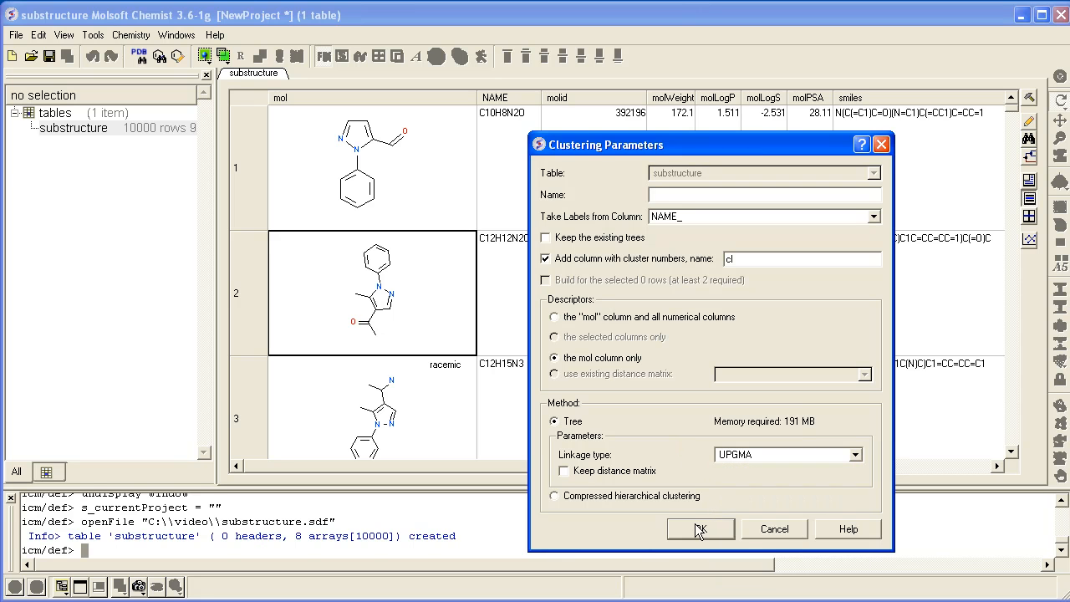
# Run tree clustering into 157 clusters and scroll the cluster-coloured, sorted table.
pyautogui.click(701, 528)
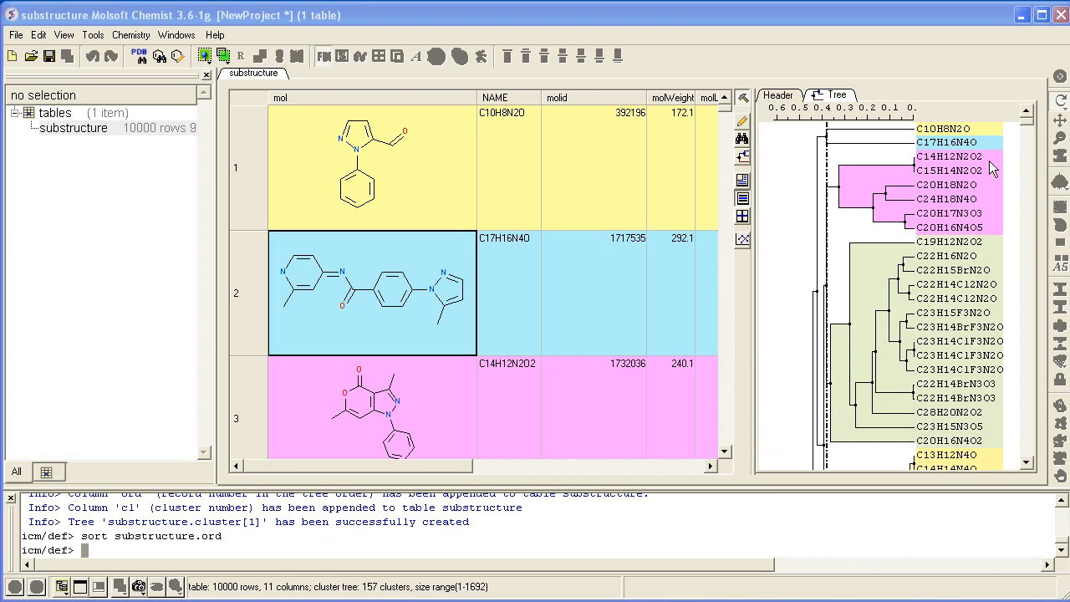
pyautogui.scroll(-3)
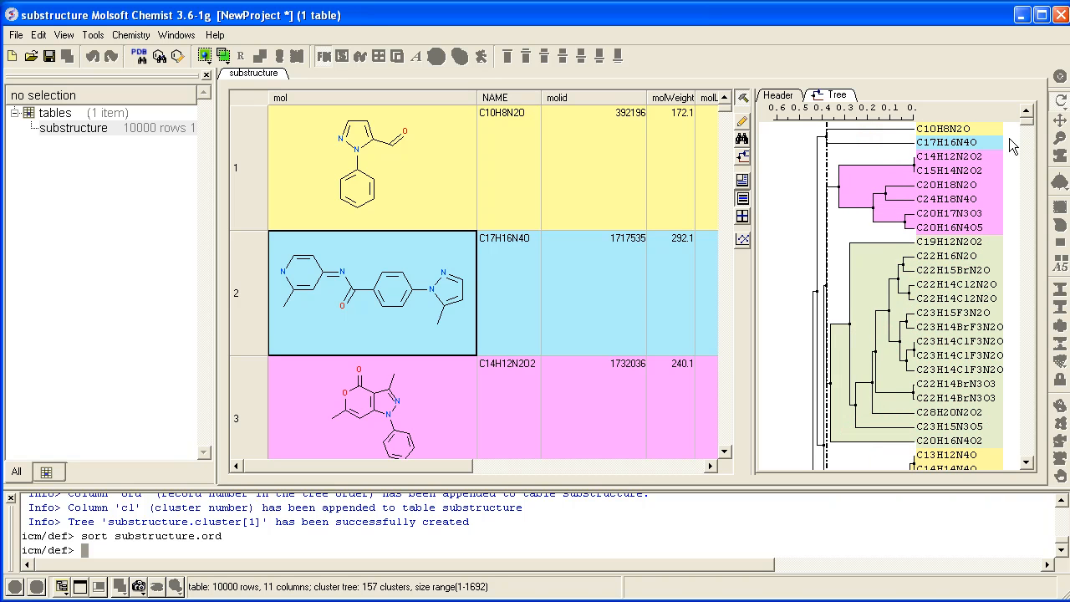
pyautogui.moveTo(969, 203)
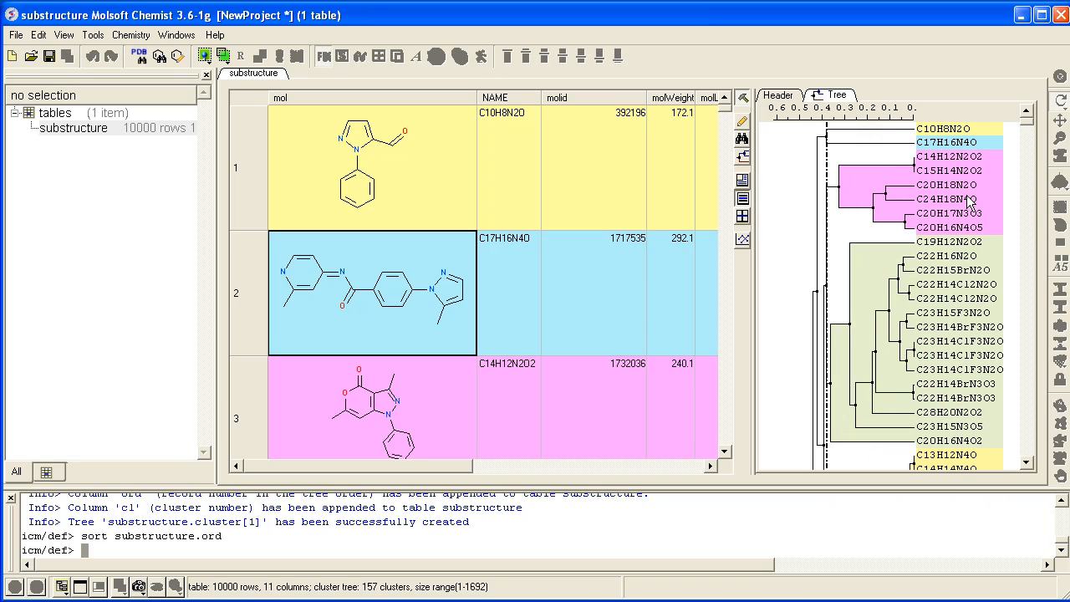
pyautogui.moveTo(581, 182)
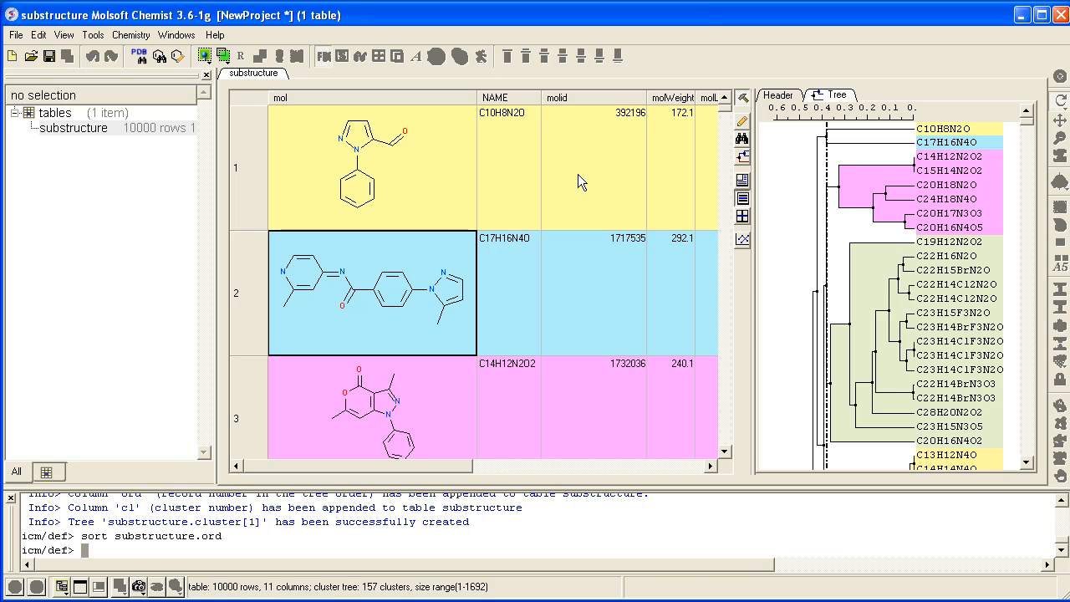
pyautogui.moveTo(899, 207)
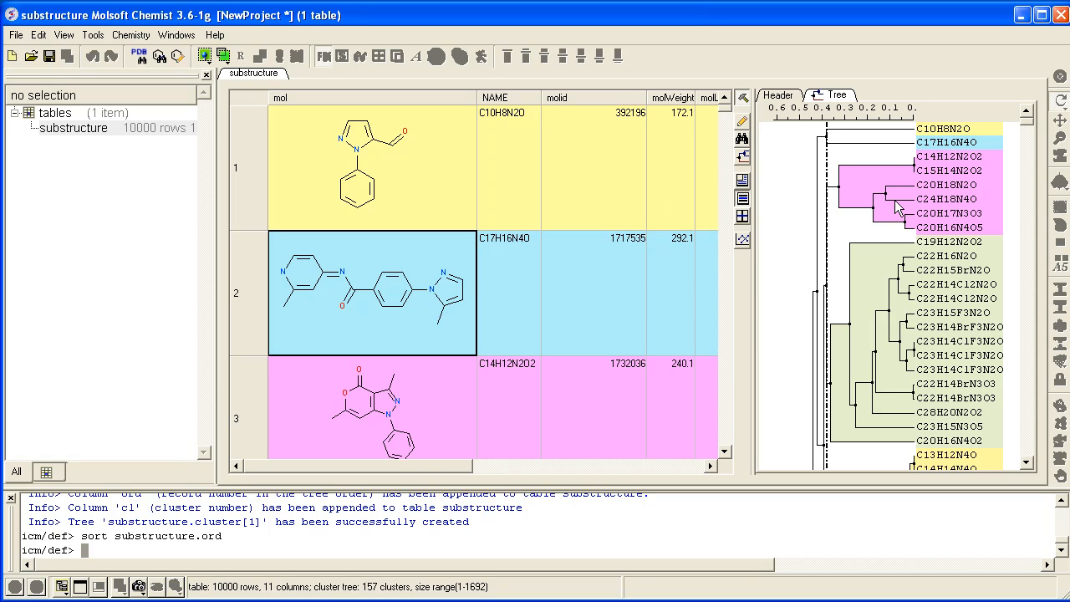
pyautogui.moveTo(931, 203)
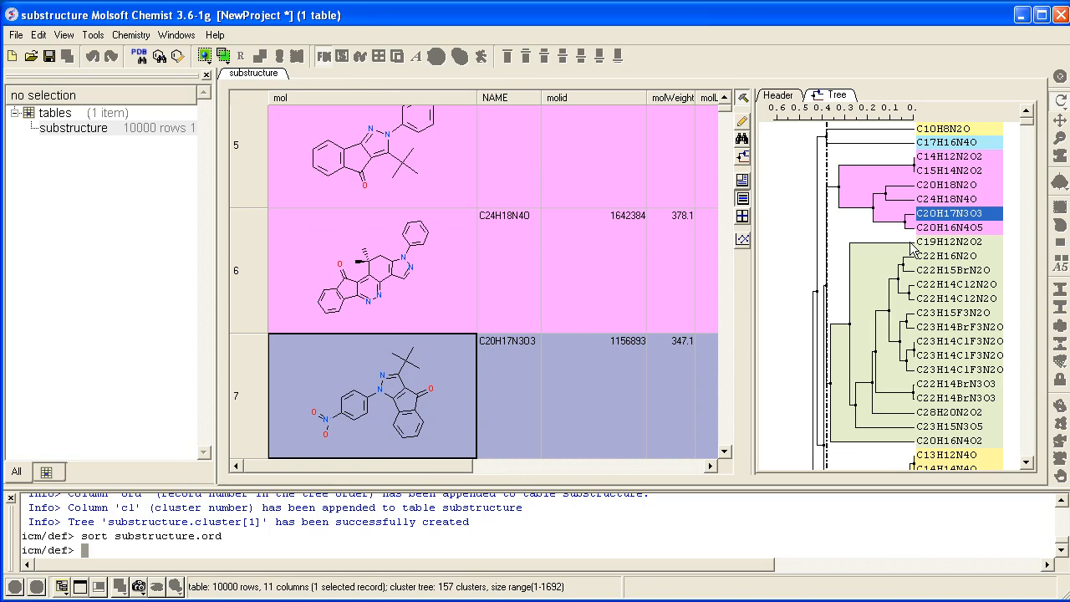
pyautogui.moveTo(639, 432)
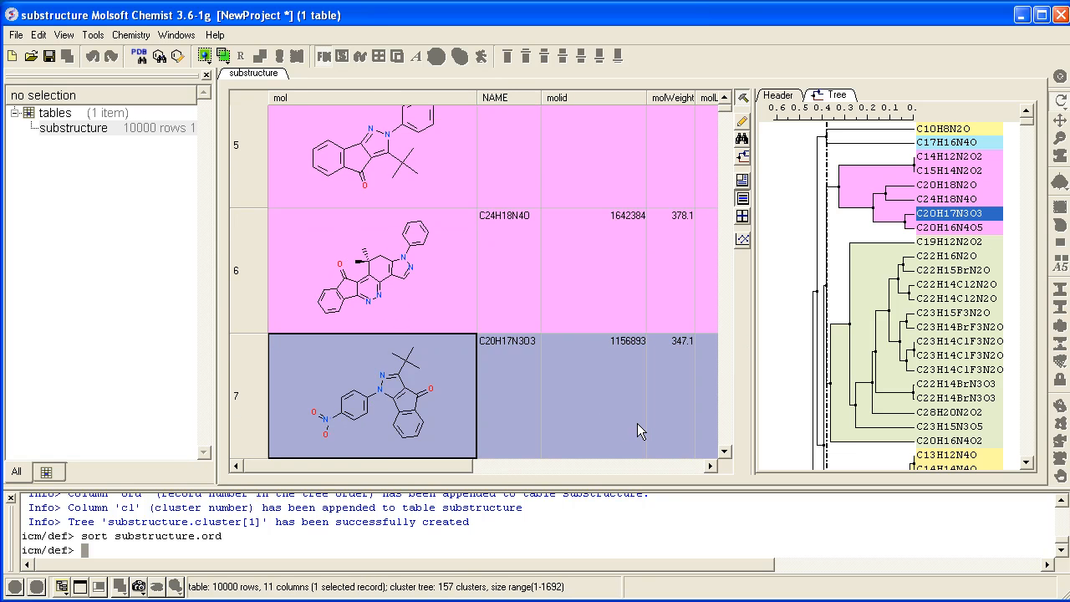